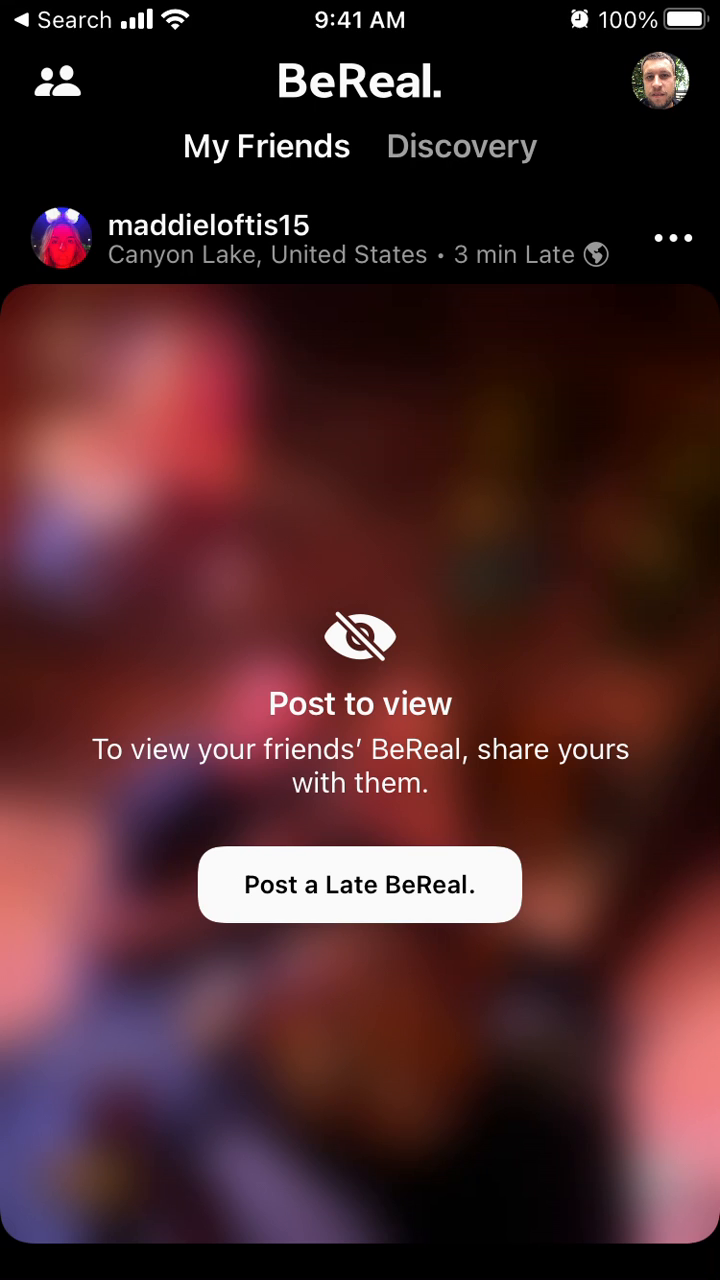
Go from your profile avatar into the app settings toward the Other page
{"action": "left_click", "coordinate": [662, 82]}
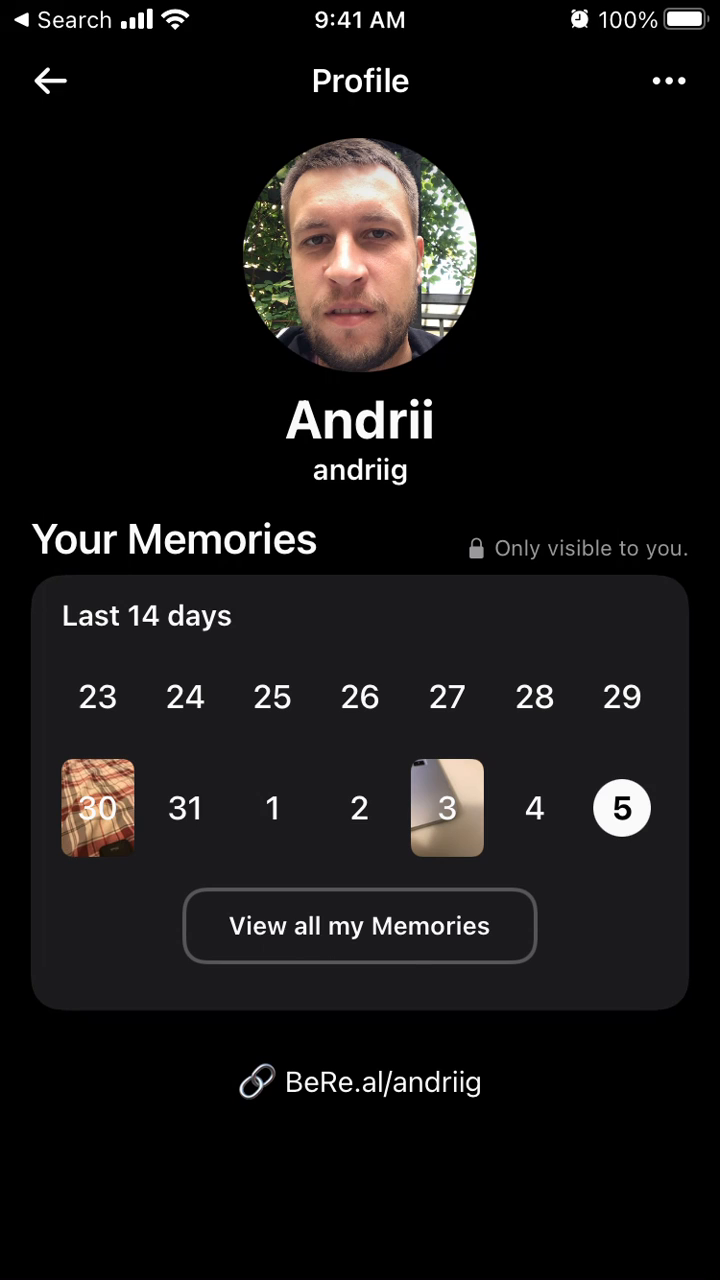
{"action": "left_click", "coordinate": [668, 80]}
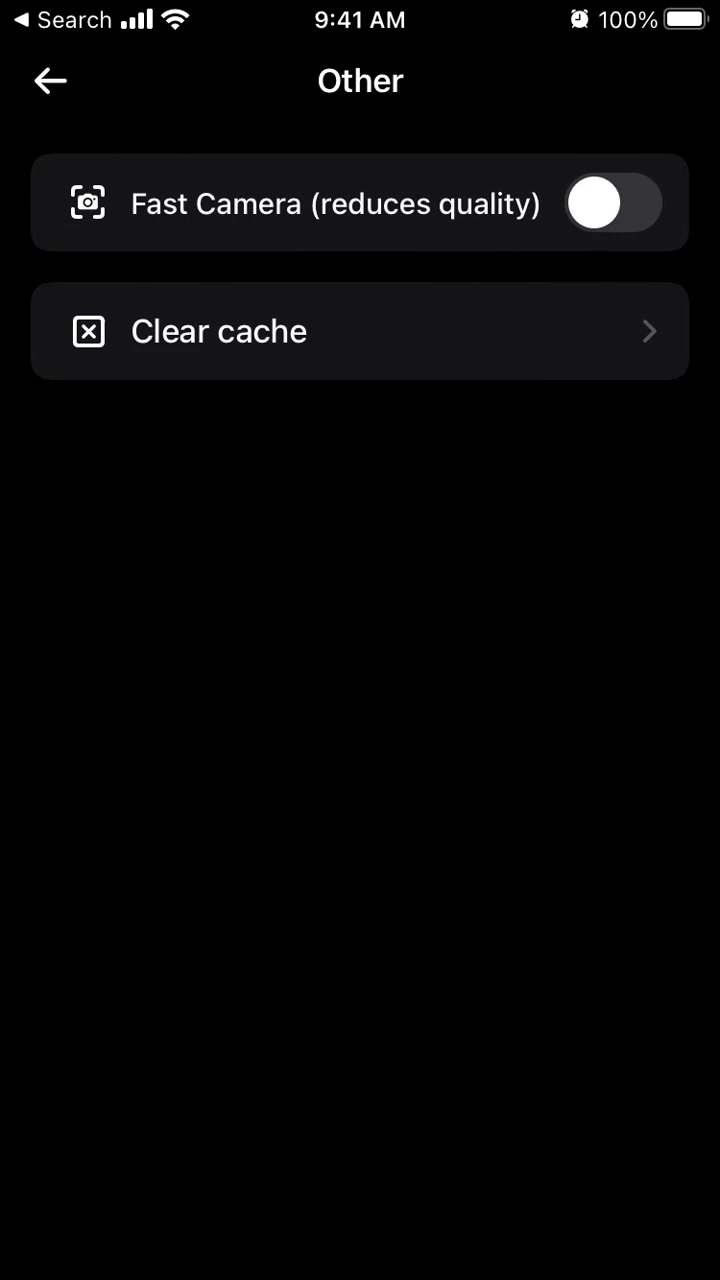
Switch Fast Camera (reduces quality) on and return to the My Friends feed
{"action": "left_click", "coordinate": [612, 204]}
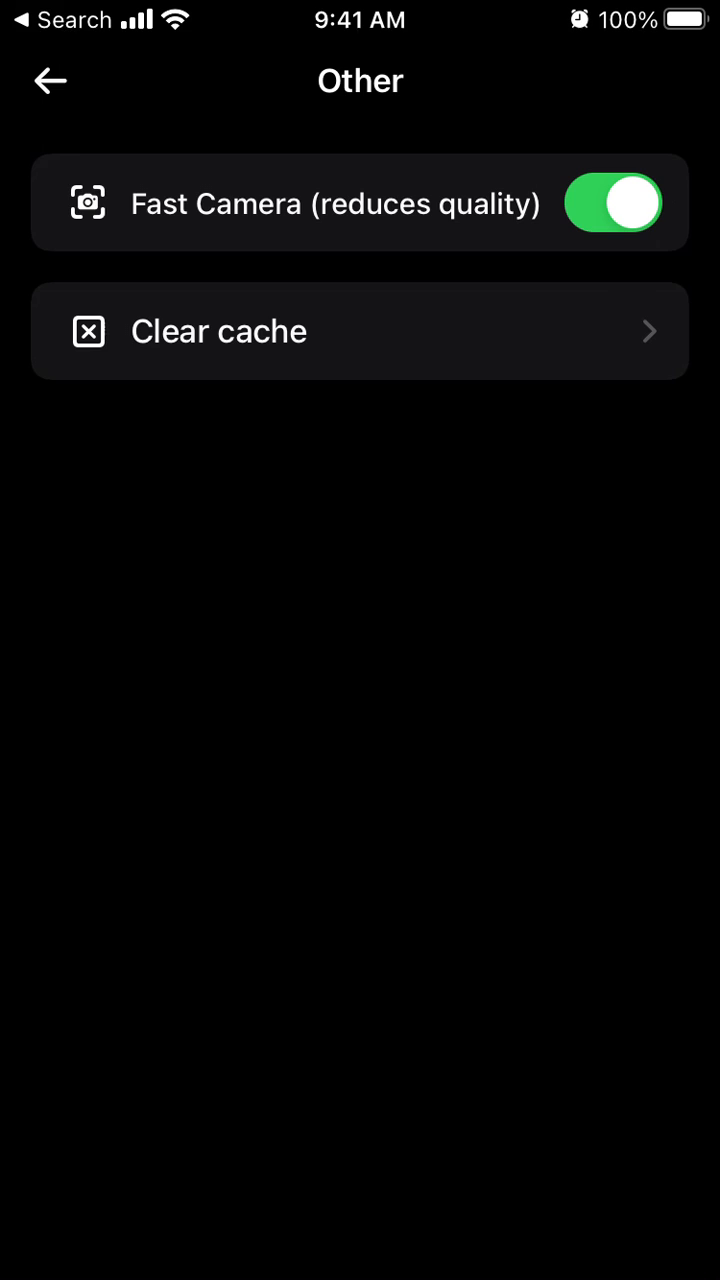
{"action": "left_click", "coordinate": [48, 80]}
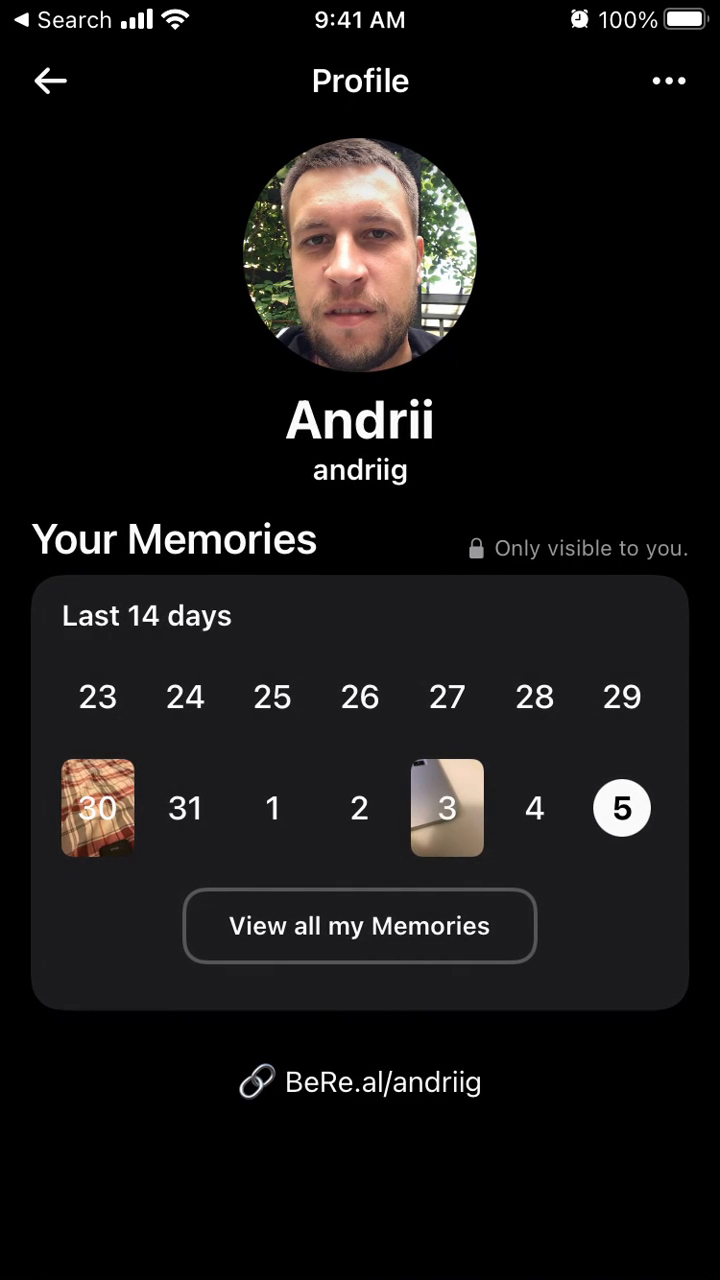
{"action": "left_click", "coordinate": [50, 80]}
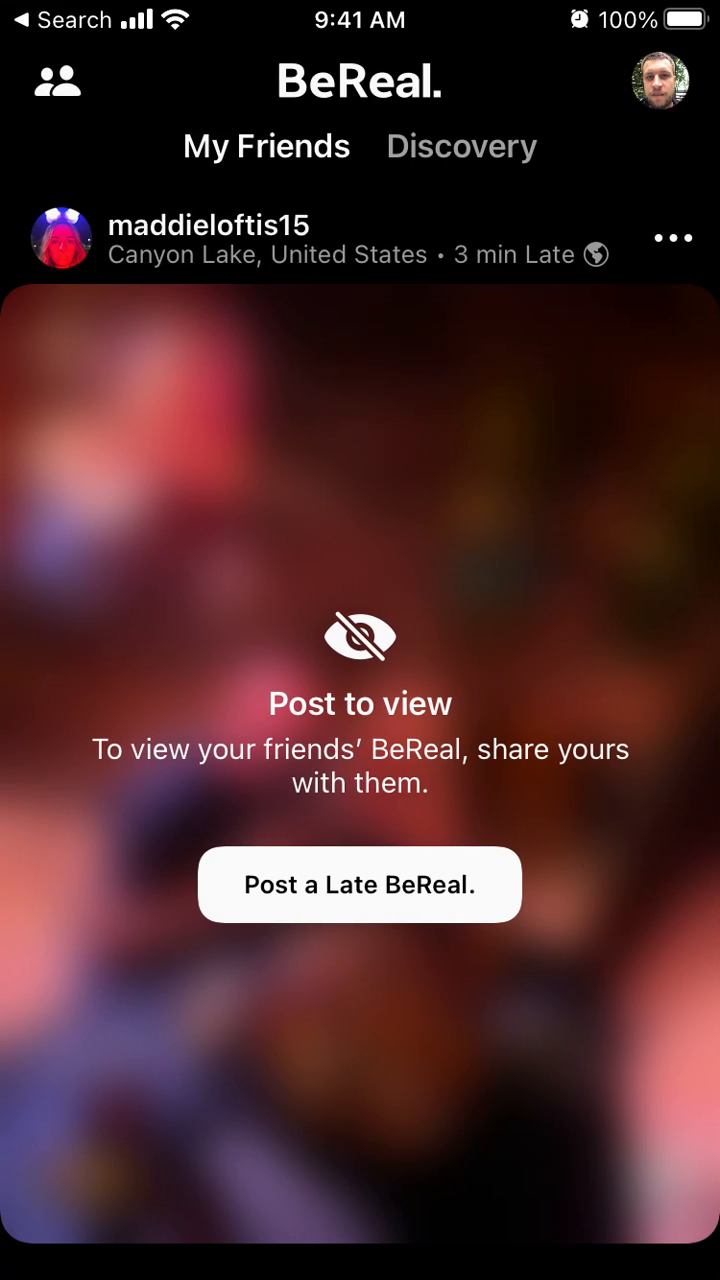
Start a late BeReal post and try the shutter with Fast Camera enabled
{"action": "left_click", "coordinate": [360, 884]}
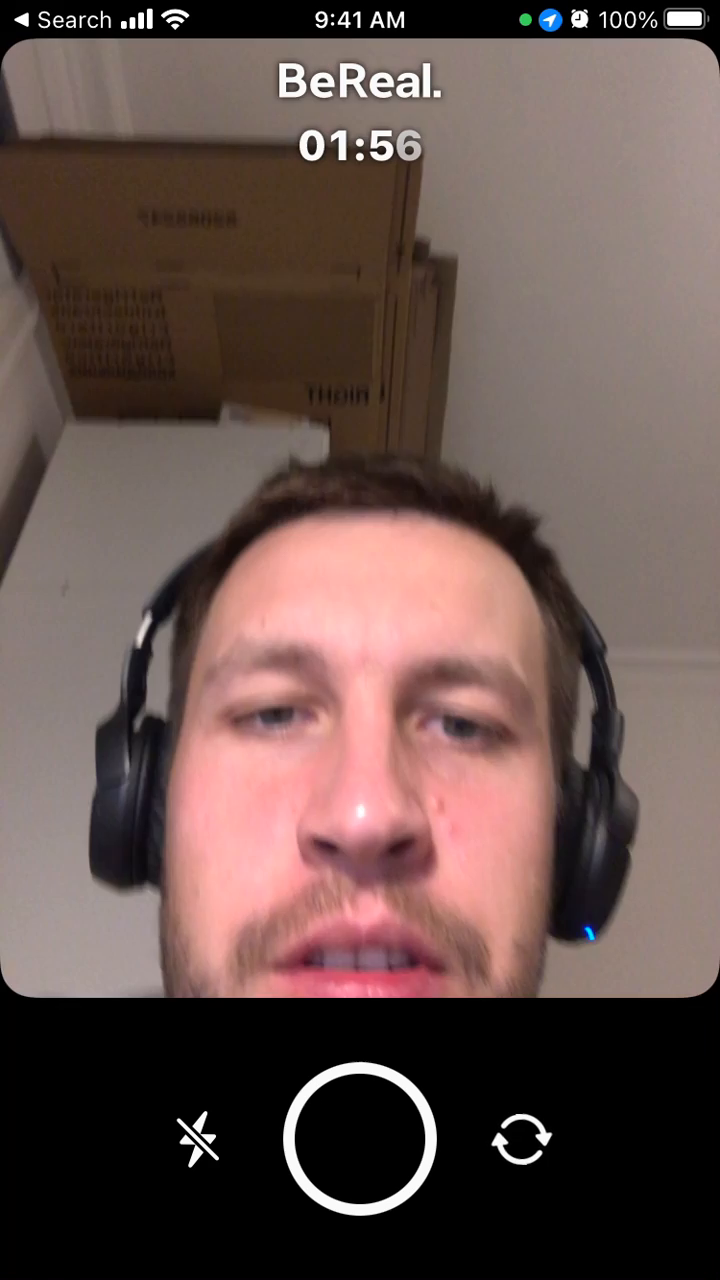
{"action": "left_click", "coordinate": [360, 1140]}
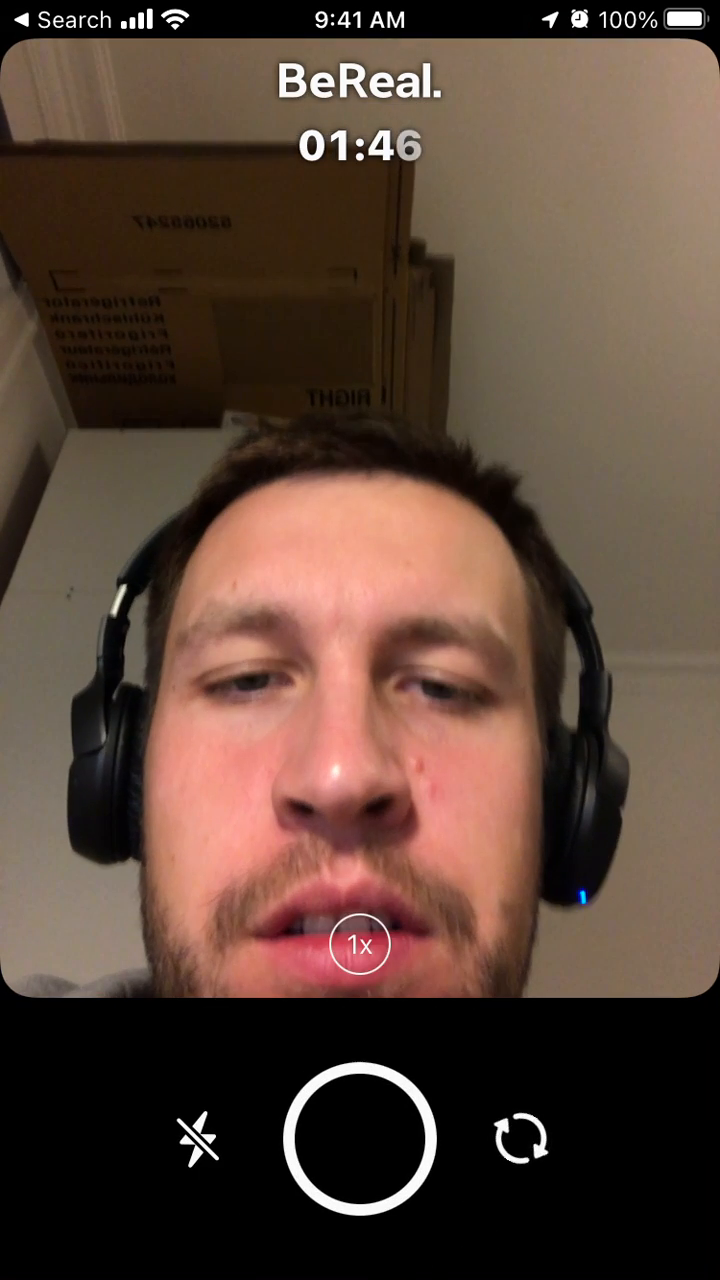
{"action": "left_click", "coordinate": [360, 1140]}
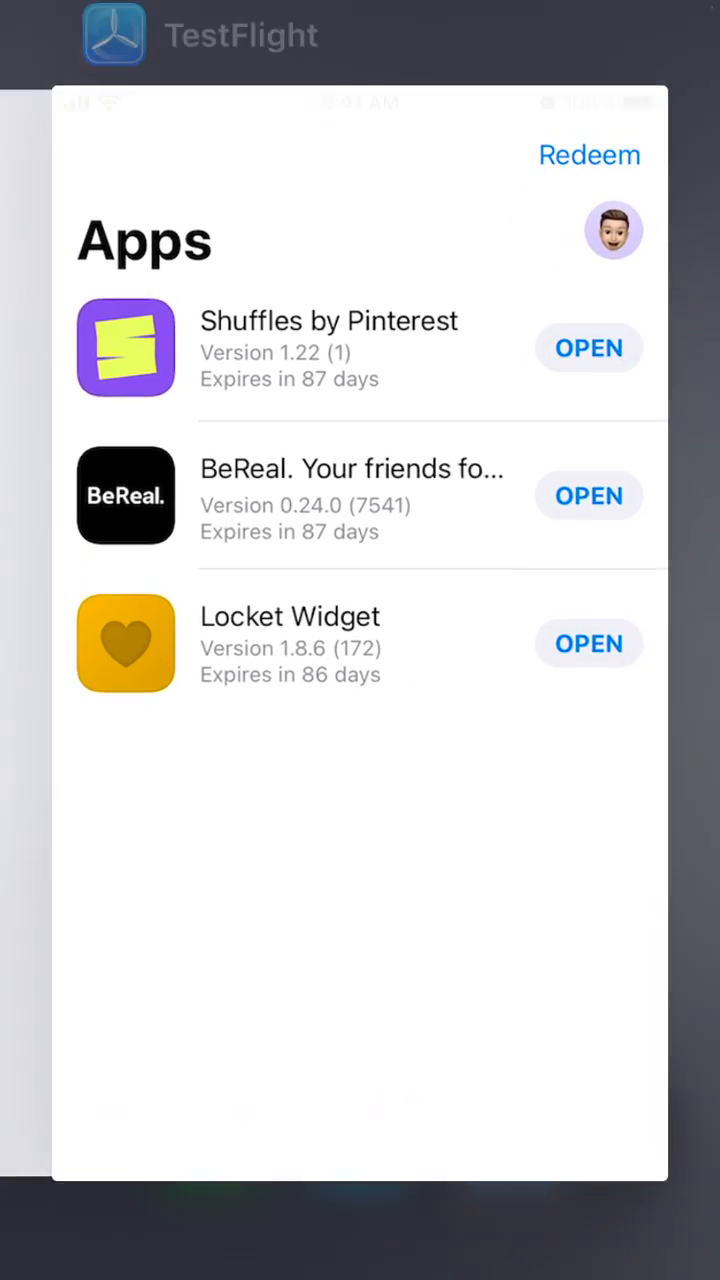
Relaunch BeReal from TestFlight and get back to the My Friends feed
{"action": "left_click", "coordinate": [588, 496]}
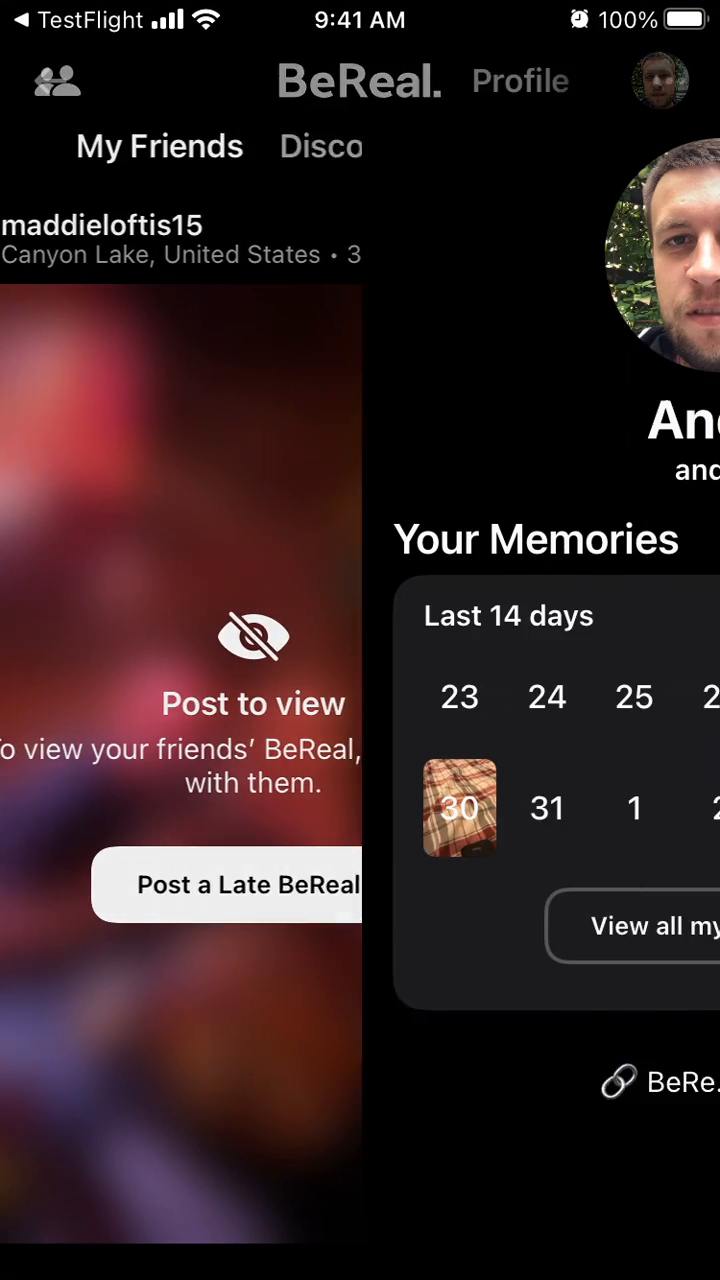
{"action": "left_click", "coordinate": [660, 80]}
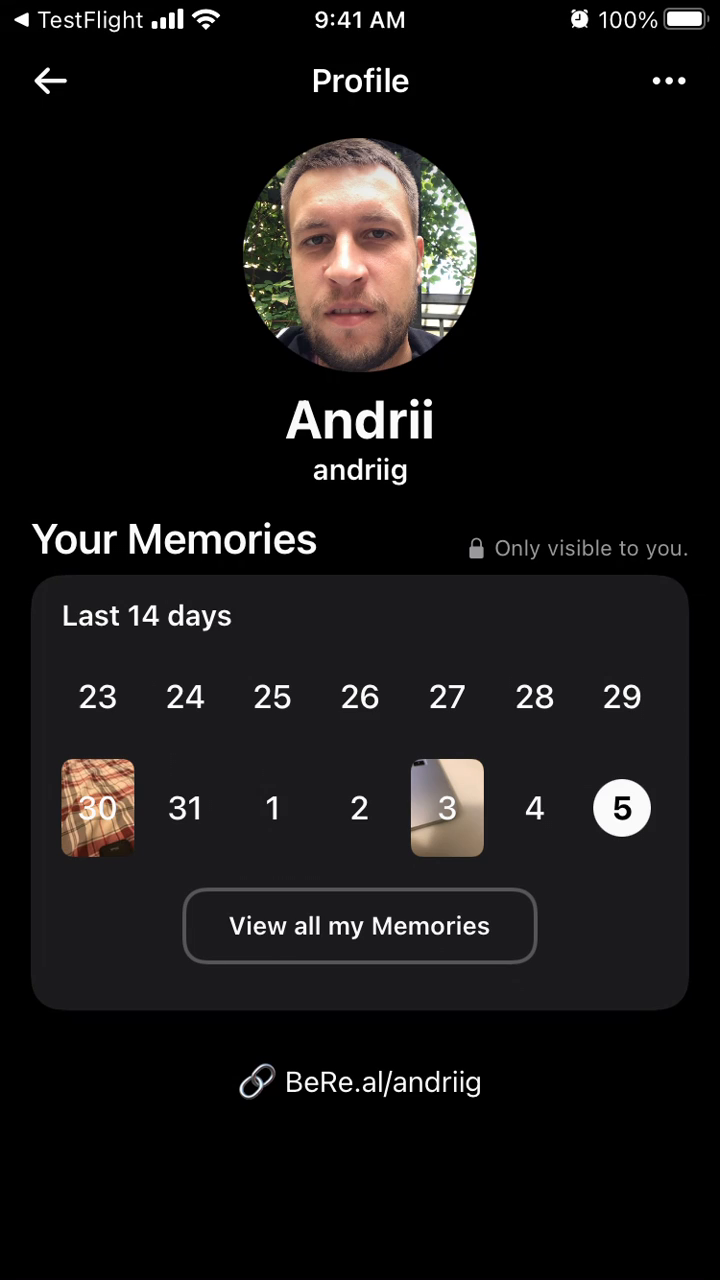
{"action": "left_click", "coordinate": [48, 80]}
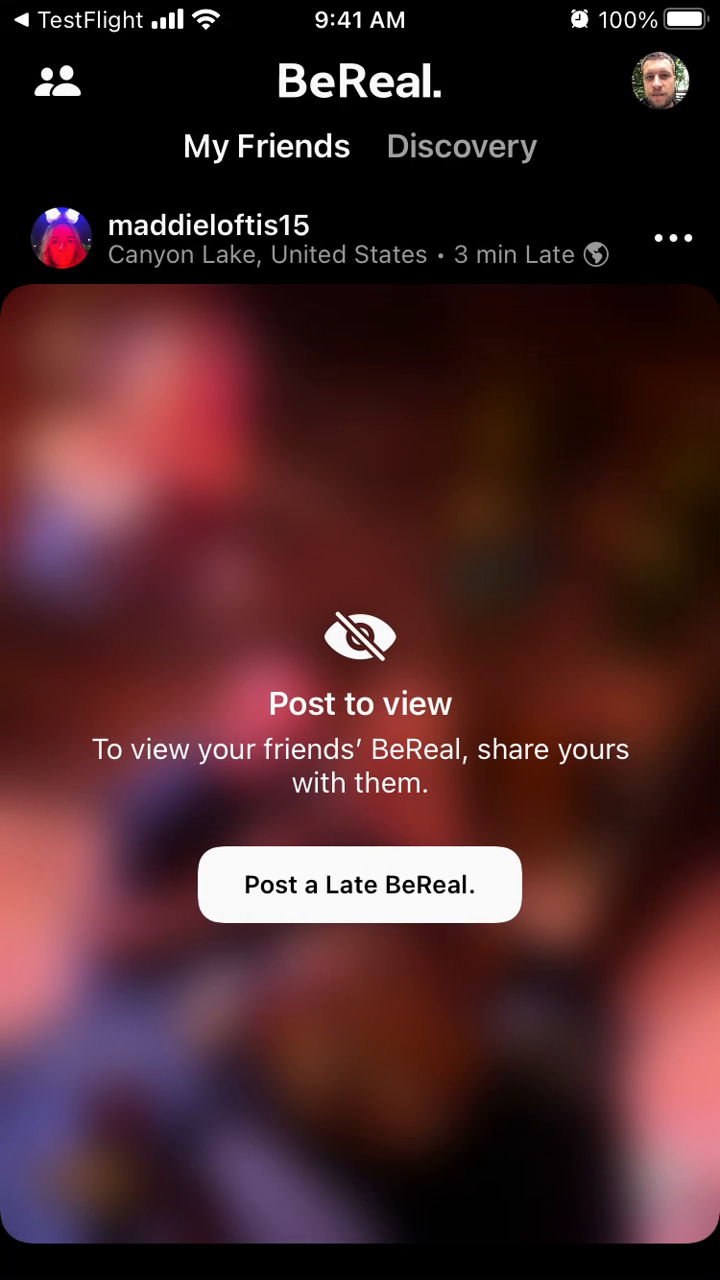